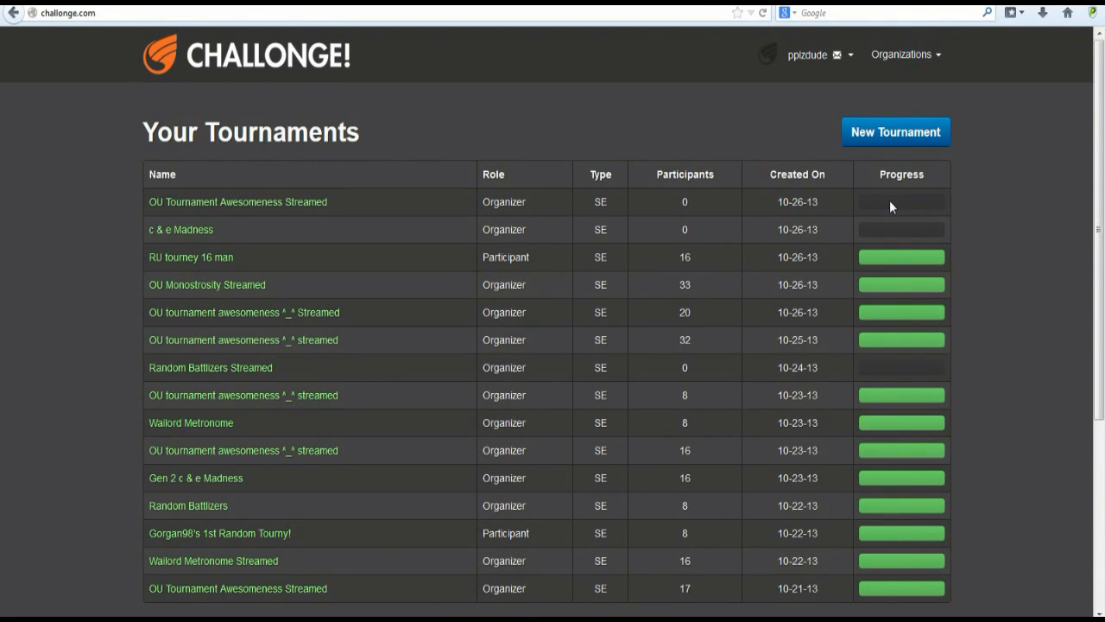
mouse_move(815, 53)
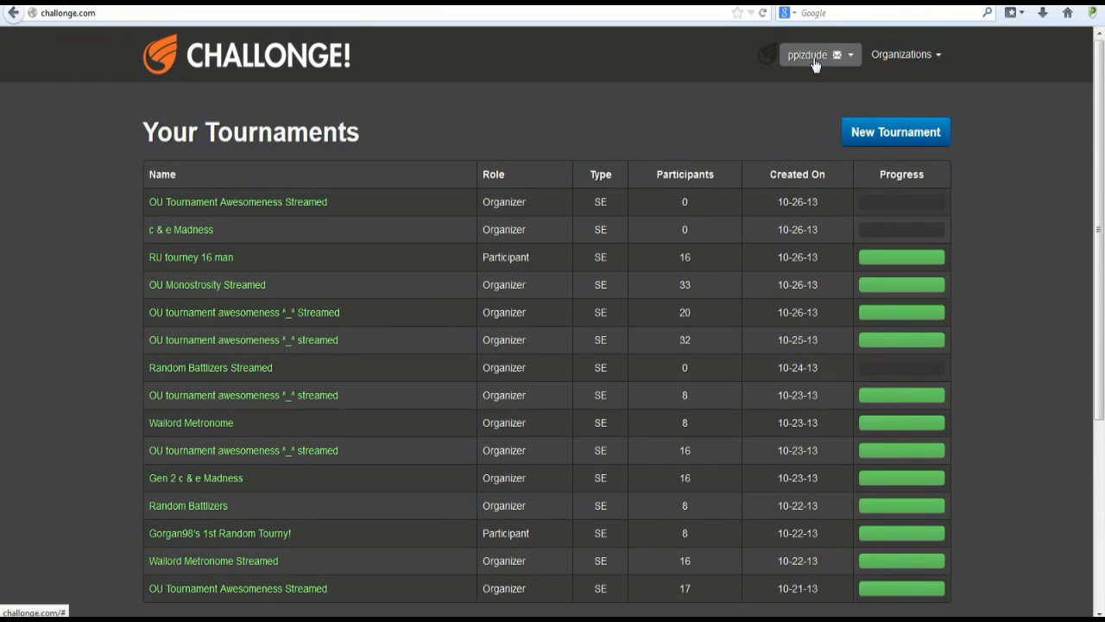
- Start a new tournament and reuse the name 'Test' from the autocomplete
click(815, 53)
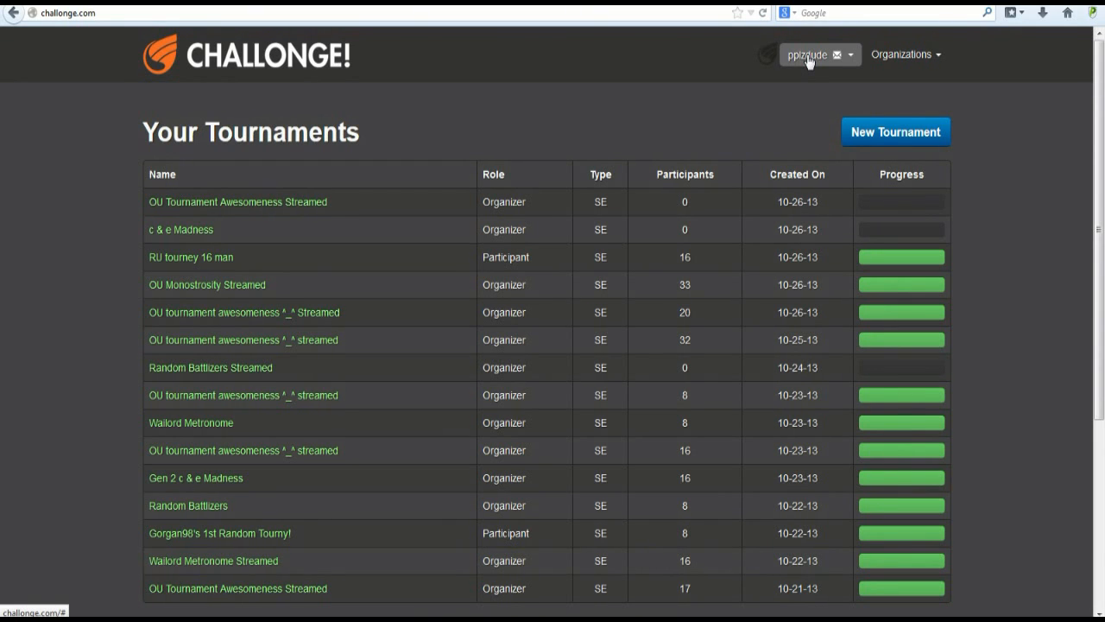
mouse_move(894, 131)
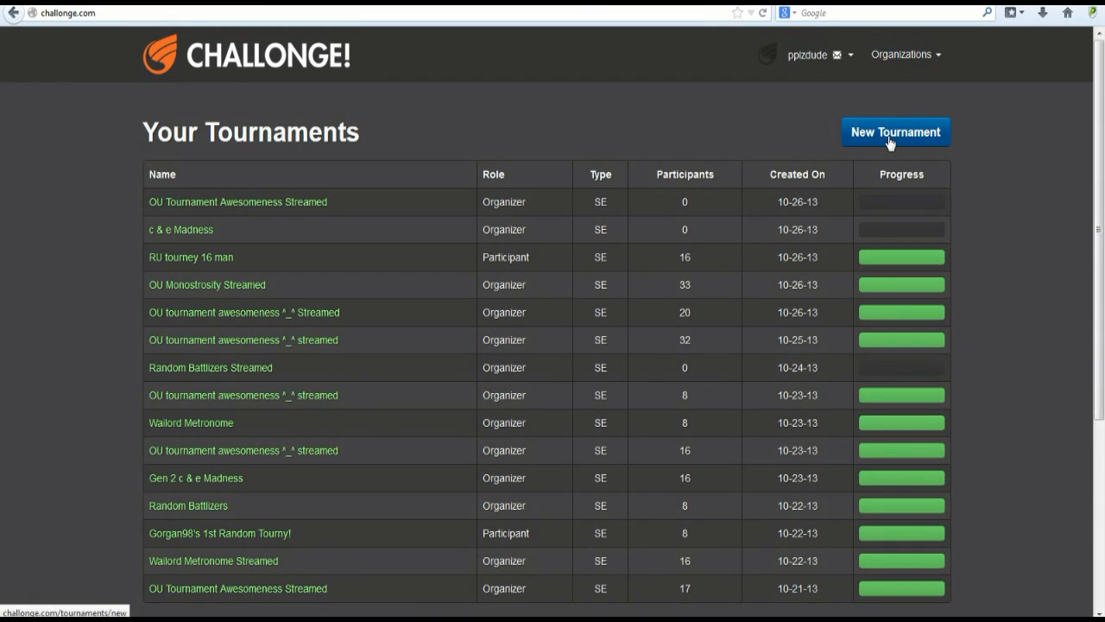
click(894, 131)
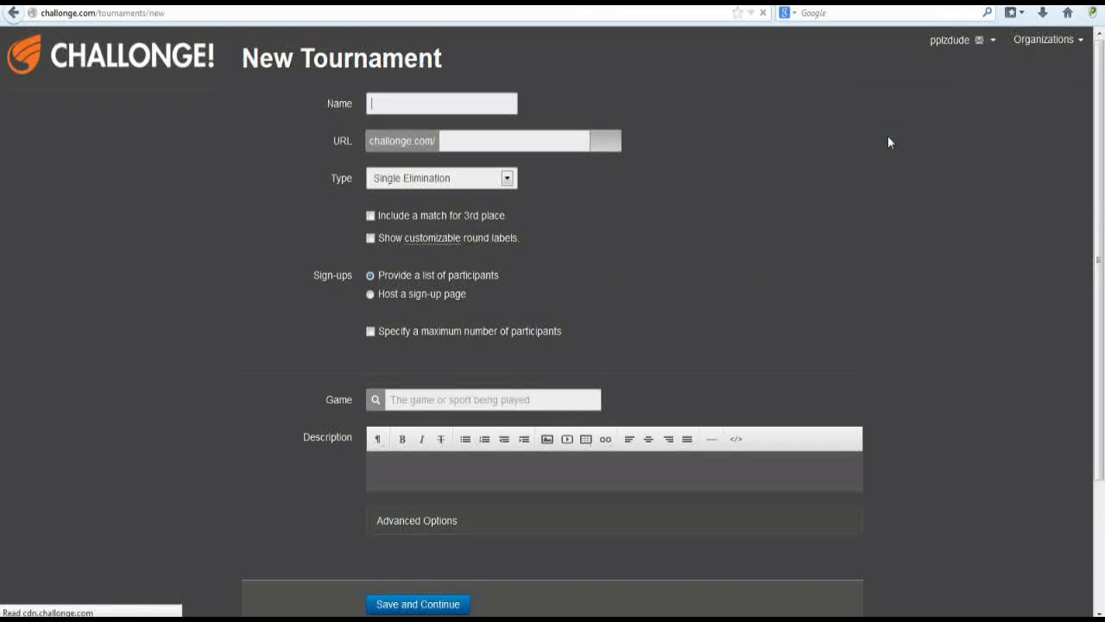
click(442, 103)
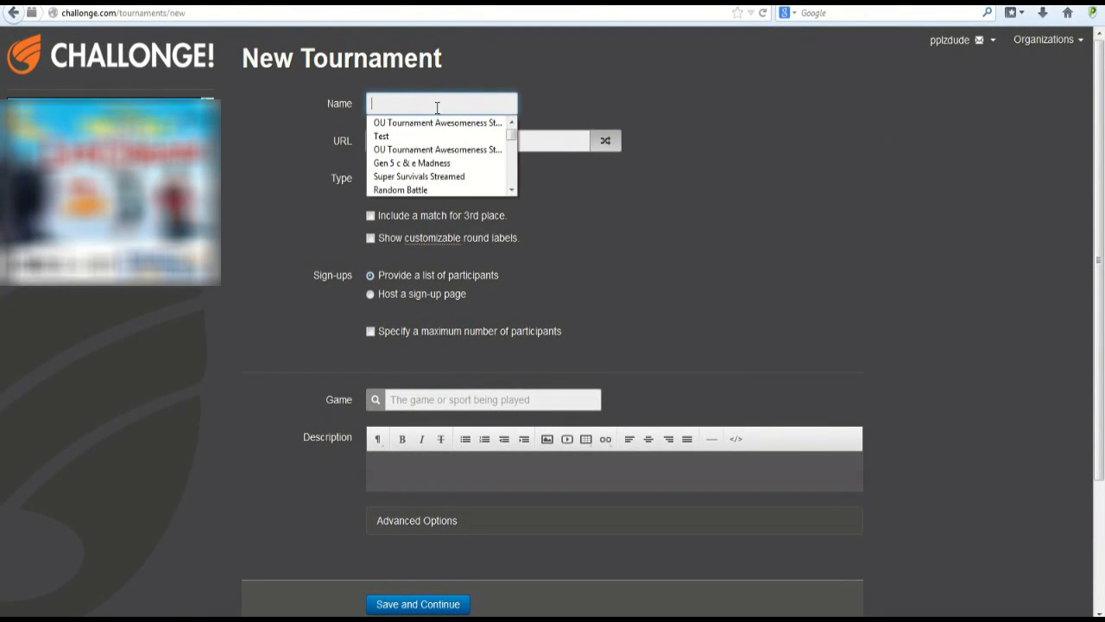
click(380, 135)
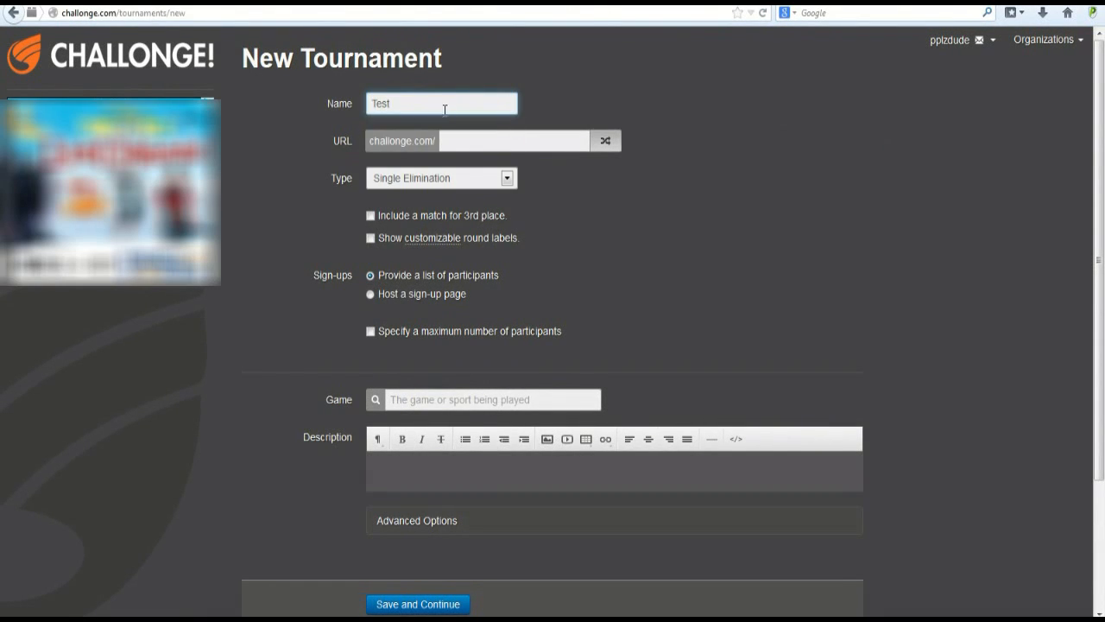
- Replace the typed address with a randomly generated URL confirmed as available
click(514, 141)
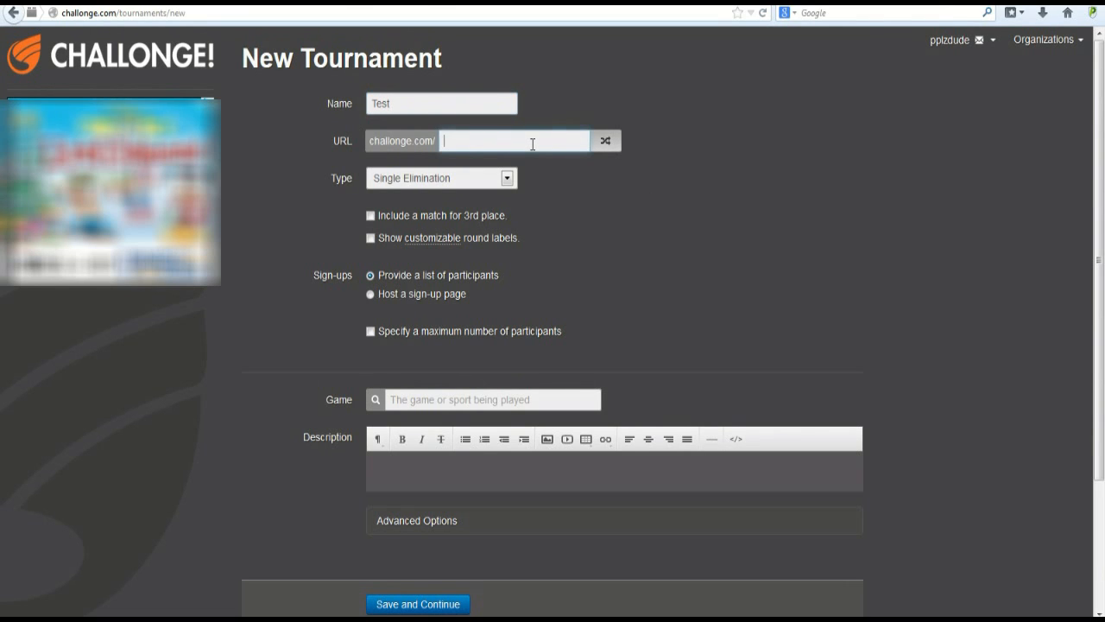
text(A)
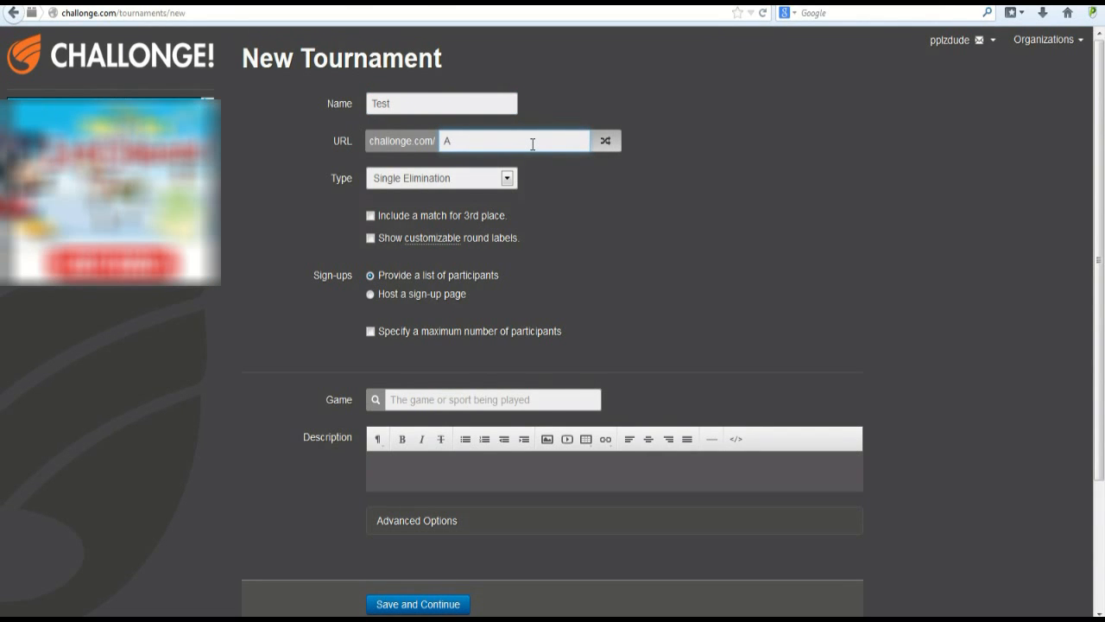
text(Stuff)
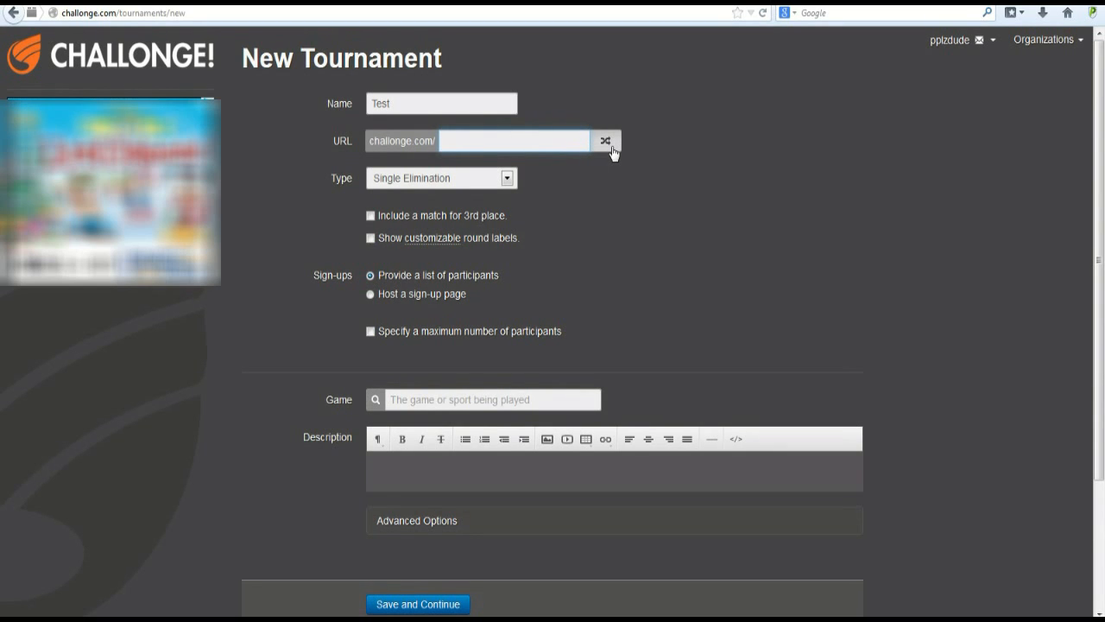
click(514, 140)
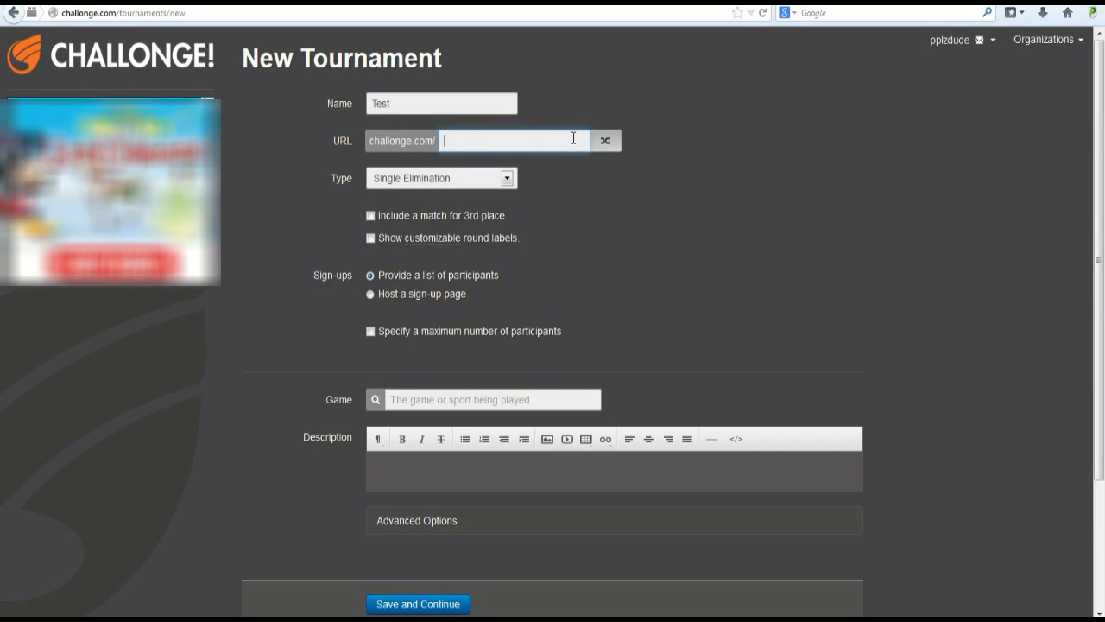
click(605, 140)
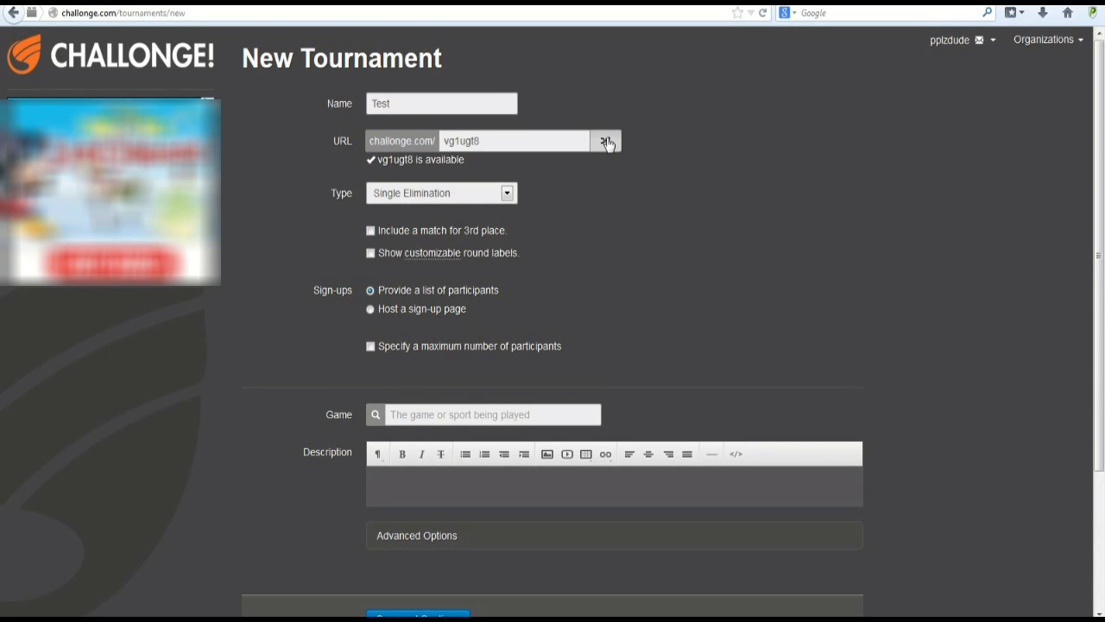
mouse_move(469, 204)
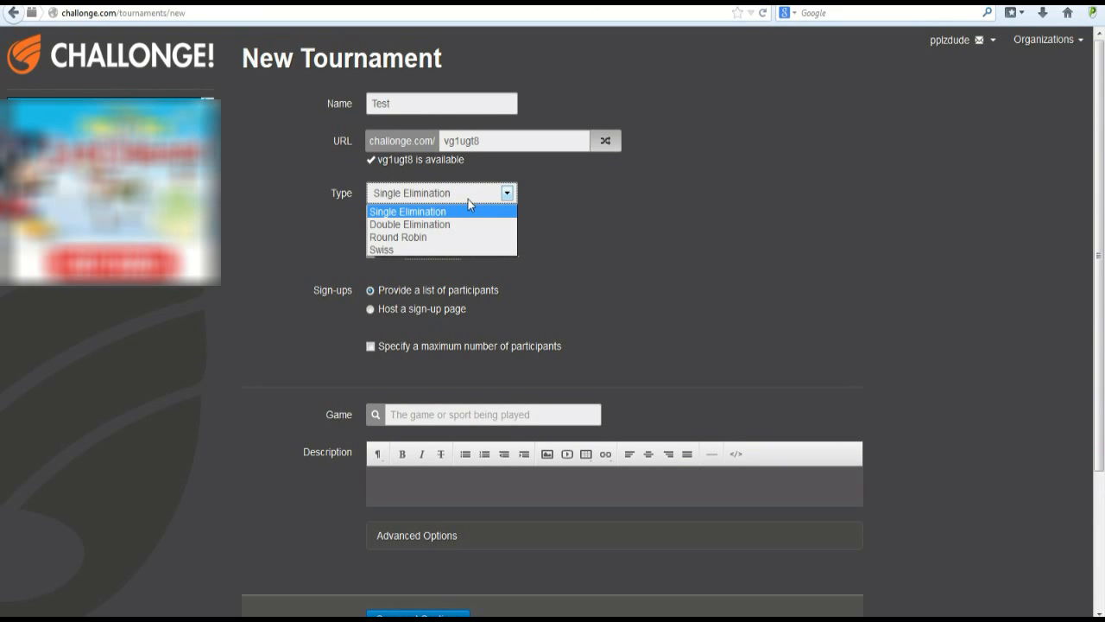
mouse_move(470, 225)
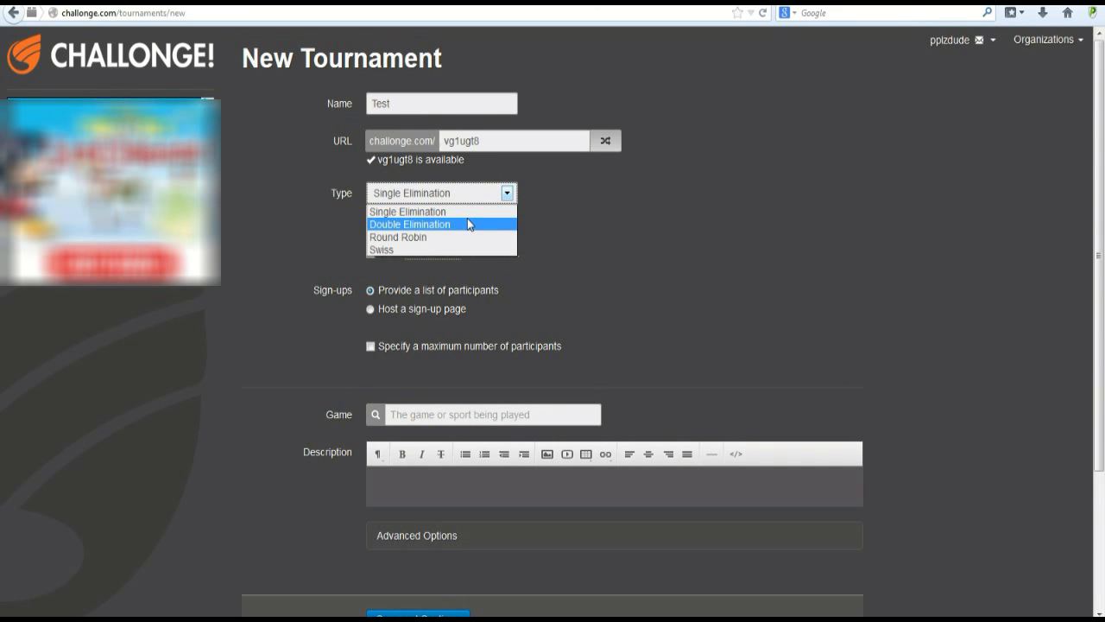
mouse_move(456, 228)
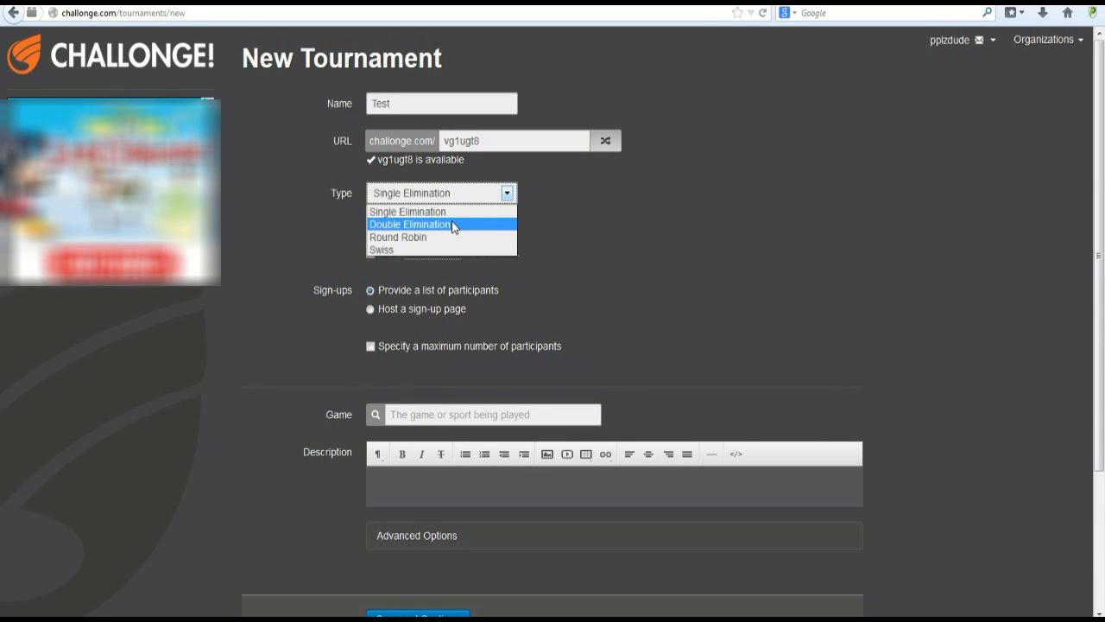
mouse_move(459, 240)
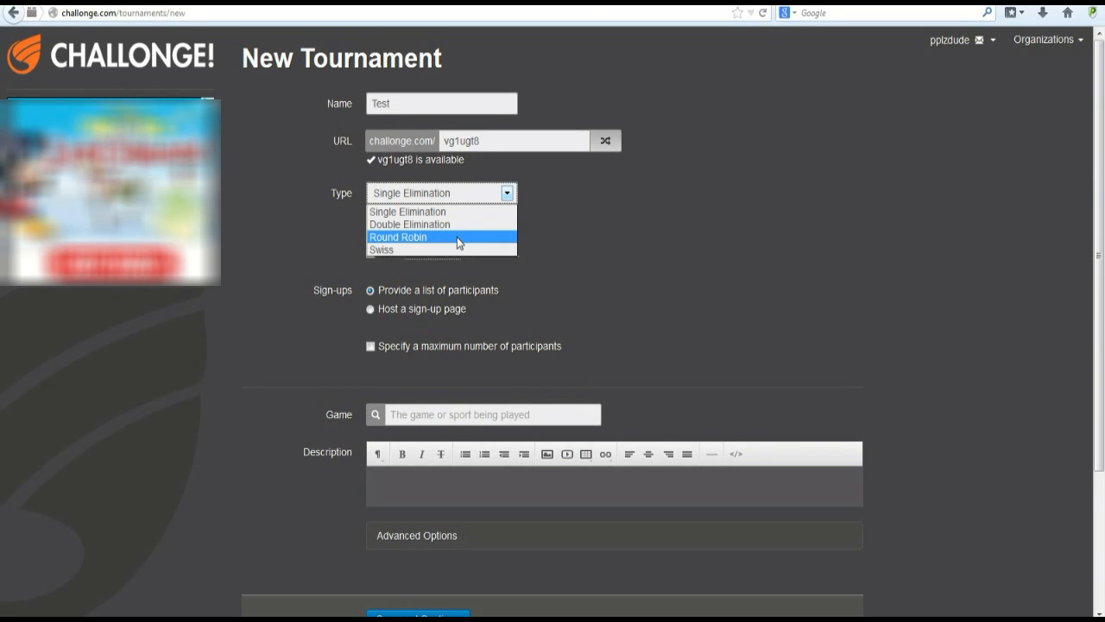
mouse_move(460, 242)
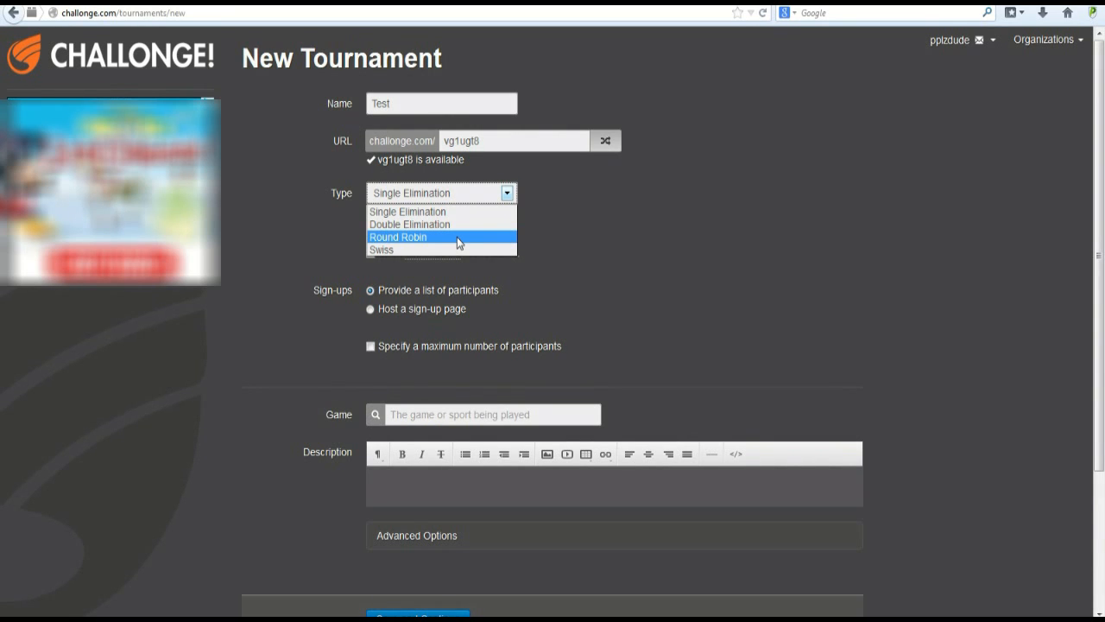
mouse_move(459, 249)
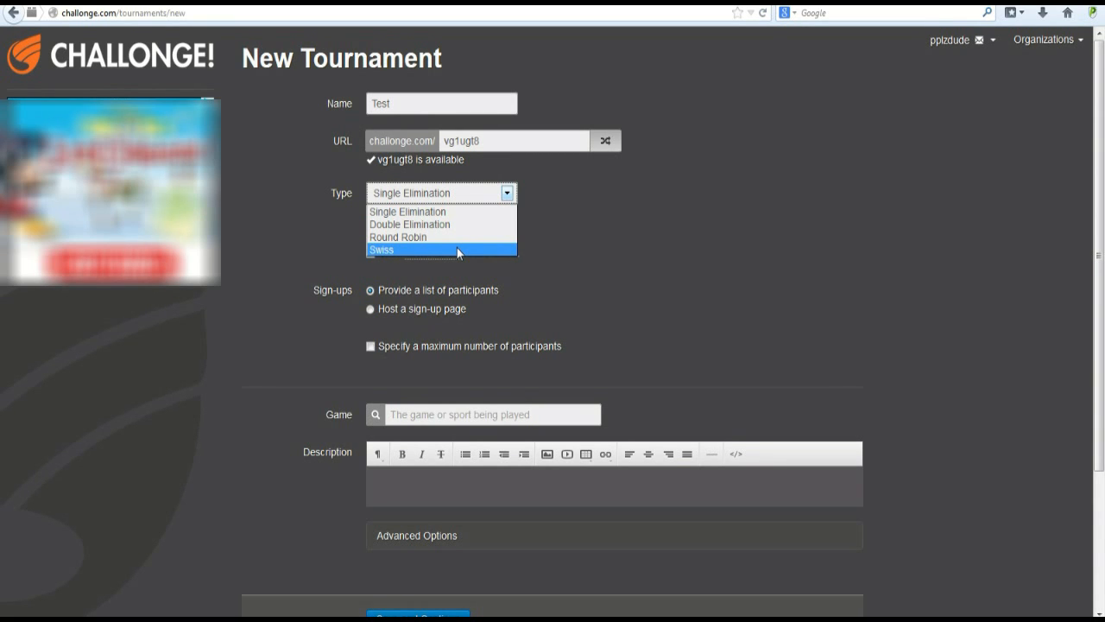
click(405, 211)
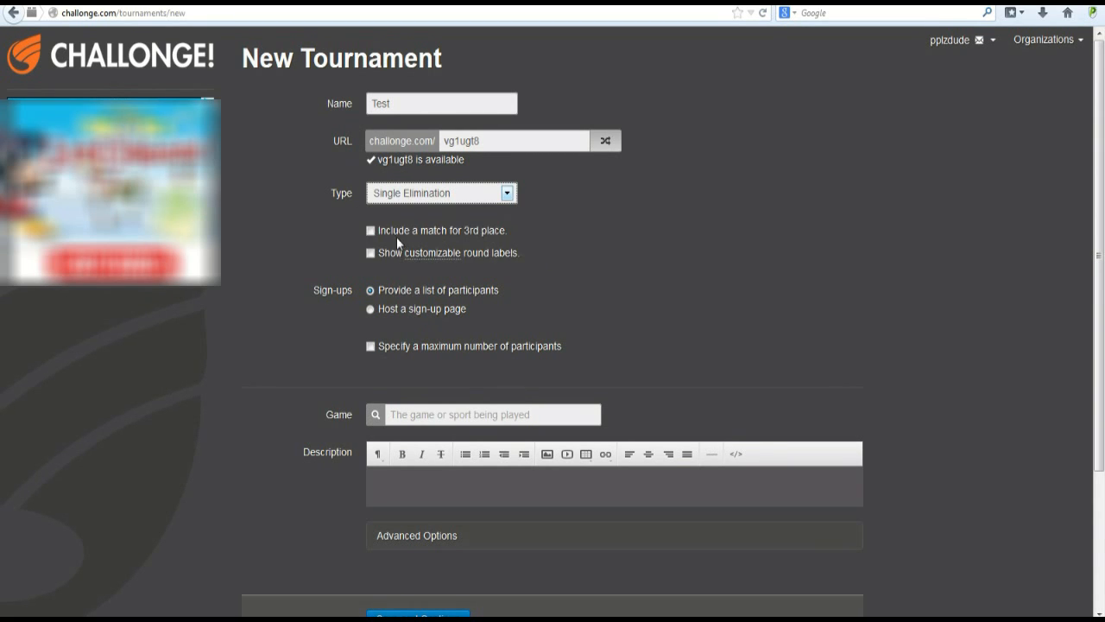
click(369, 230)
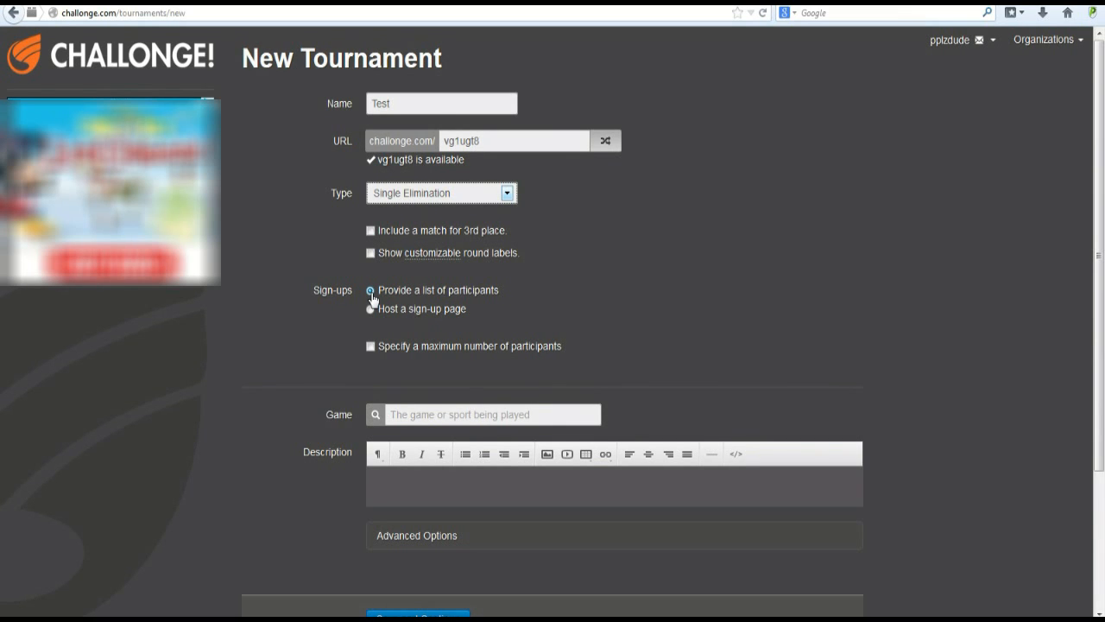
- Host a publicly visible sign-up page capped at 16 participants
click(371, 307)
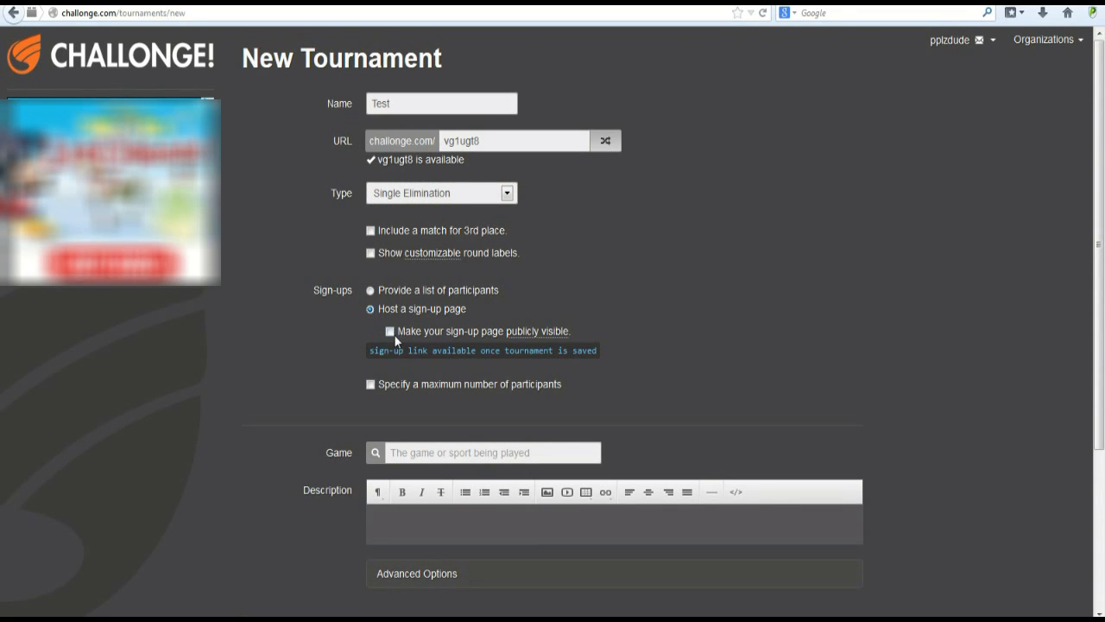
click(390, 332)
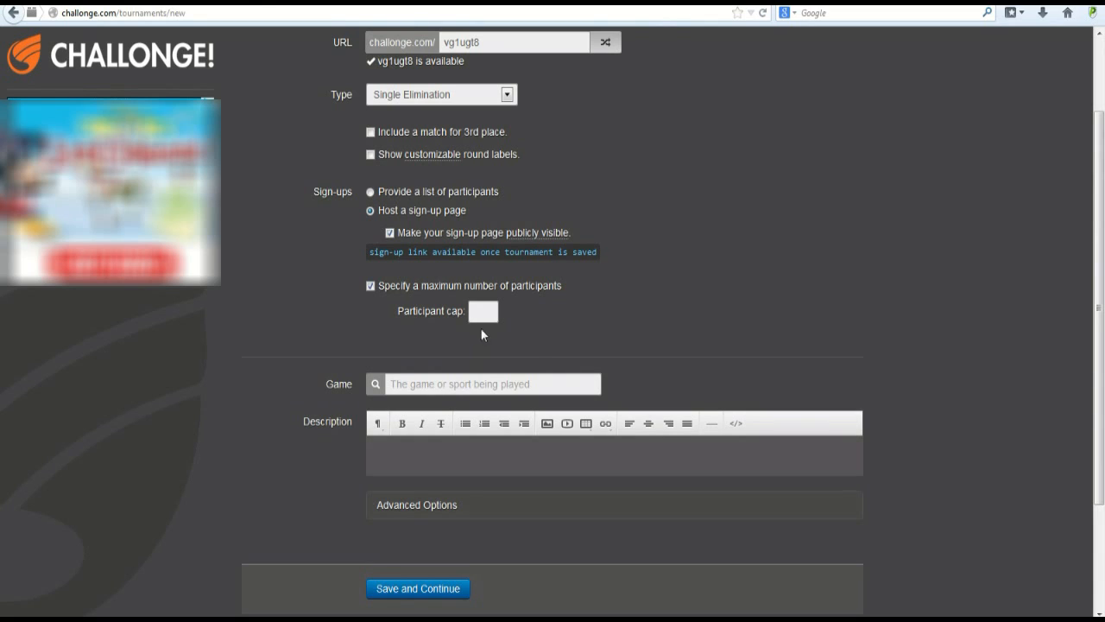
text(16)
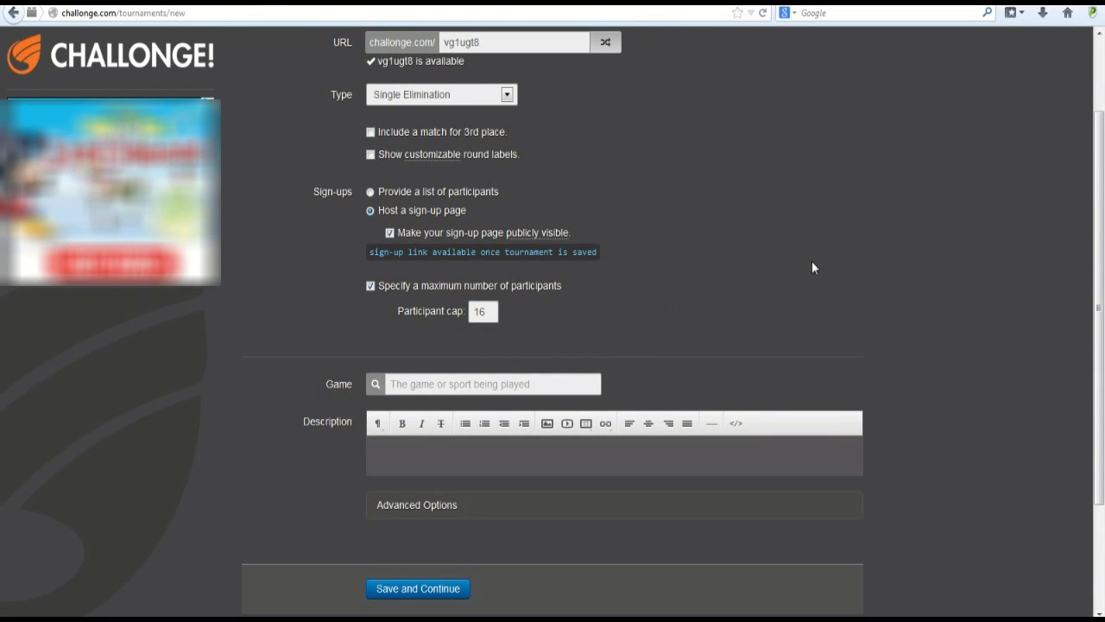
scroll(down, 3)
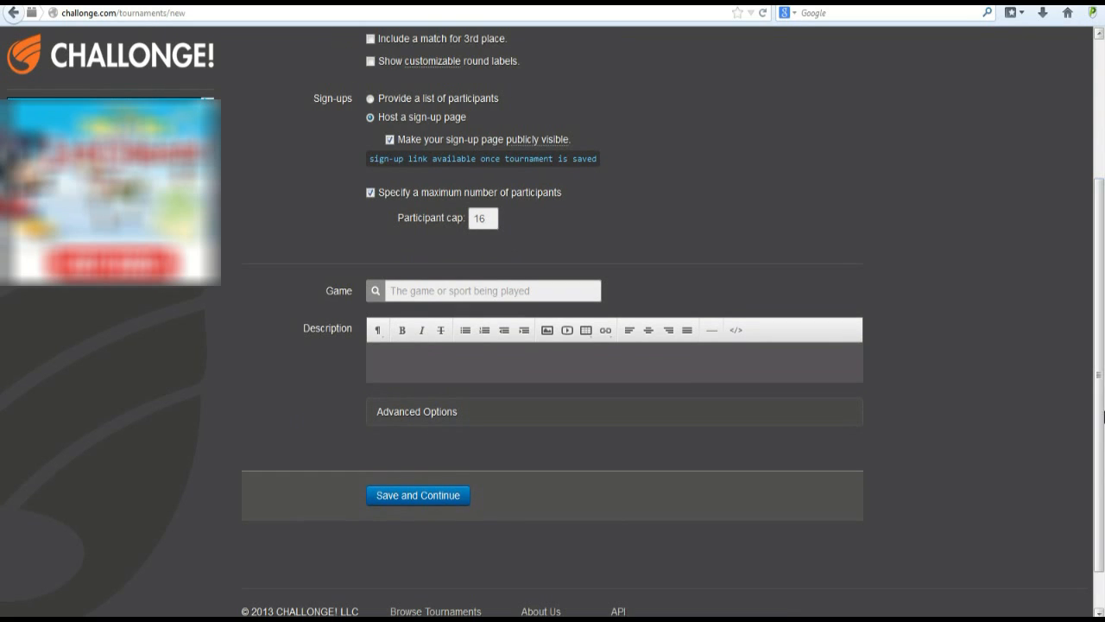
- Set the game to Pokémon Showdown by searching 'poke' in the Game field
click(492, 290)
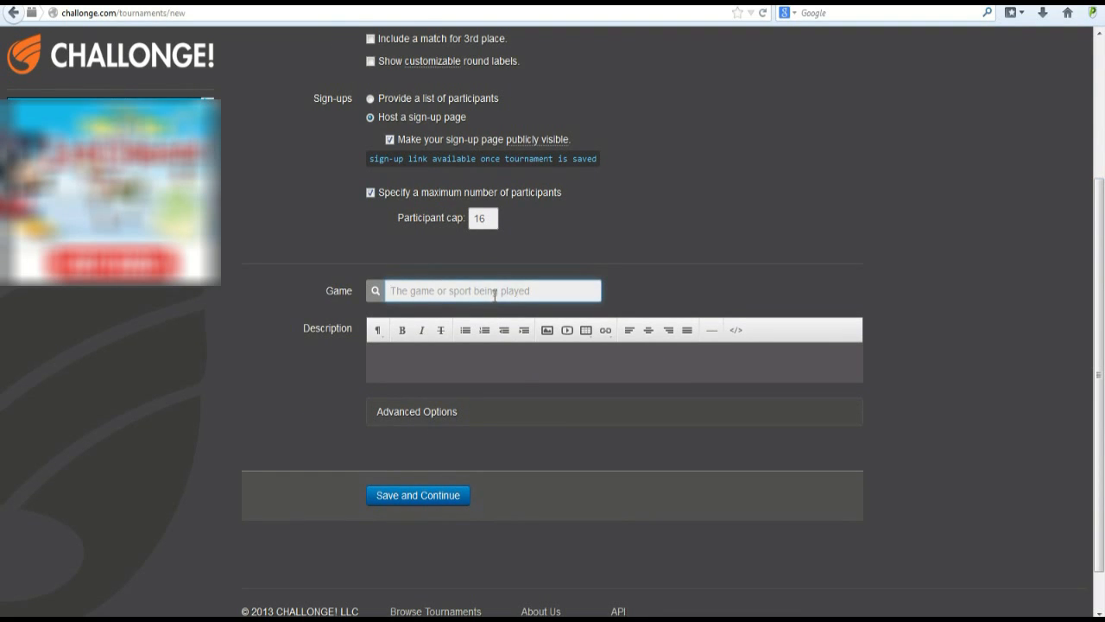
text(poke)
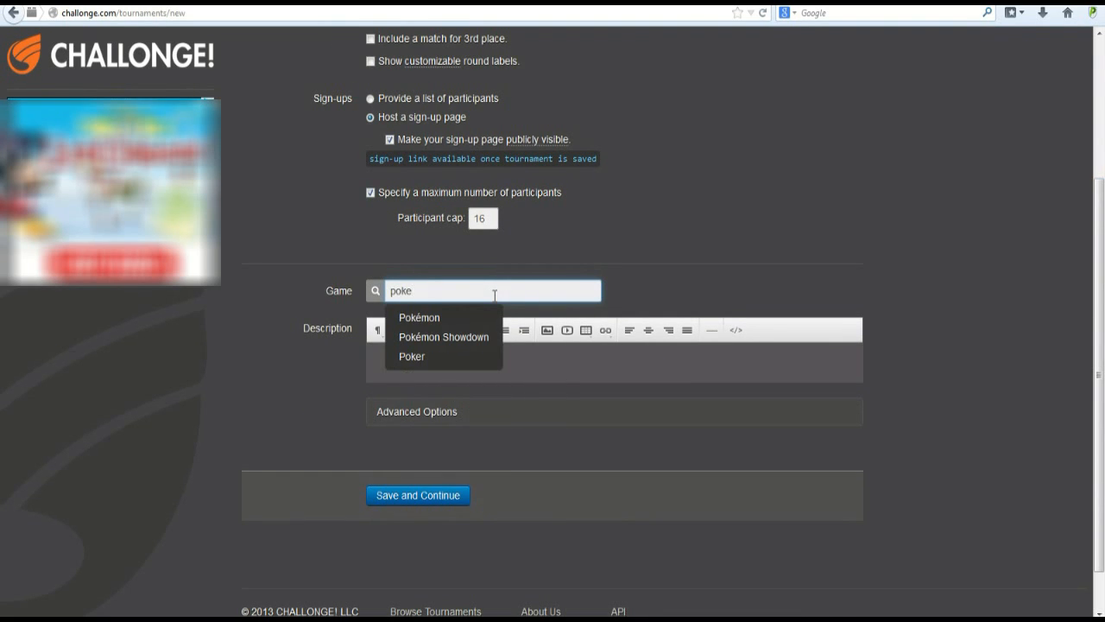
click(442, 337)
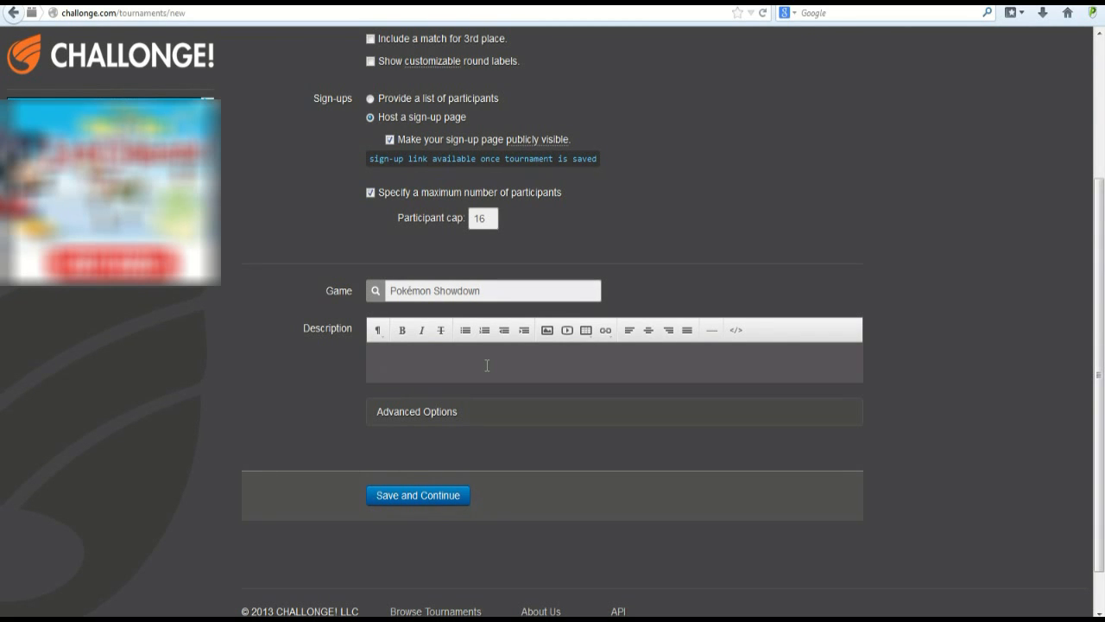
mouse_move(404, 328)
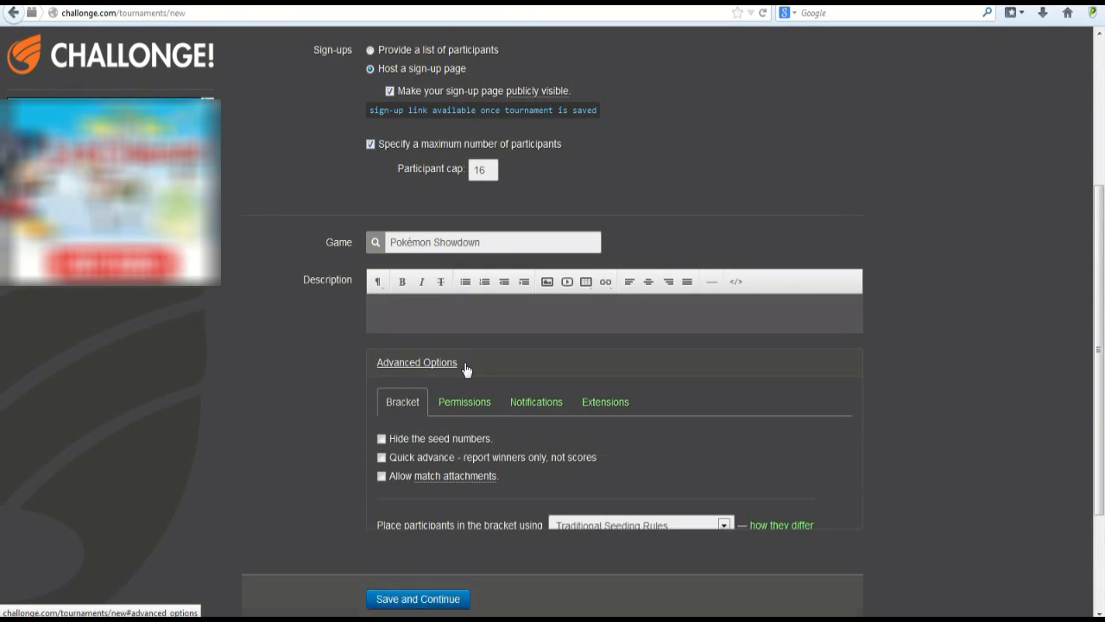
- Enable quick advance so only winners are reported, not scores
click(380, 458)
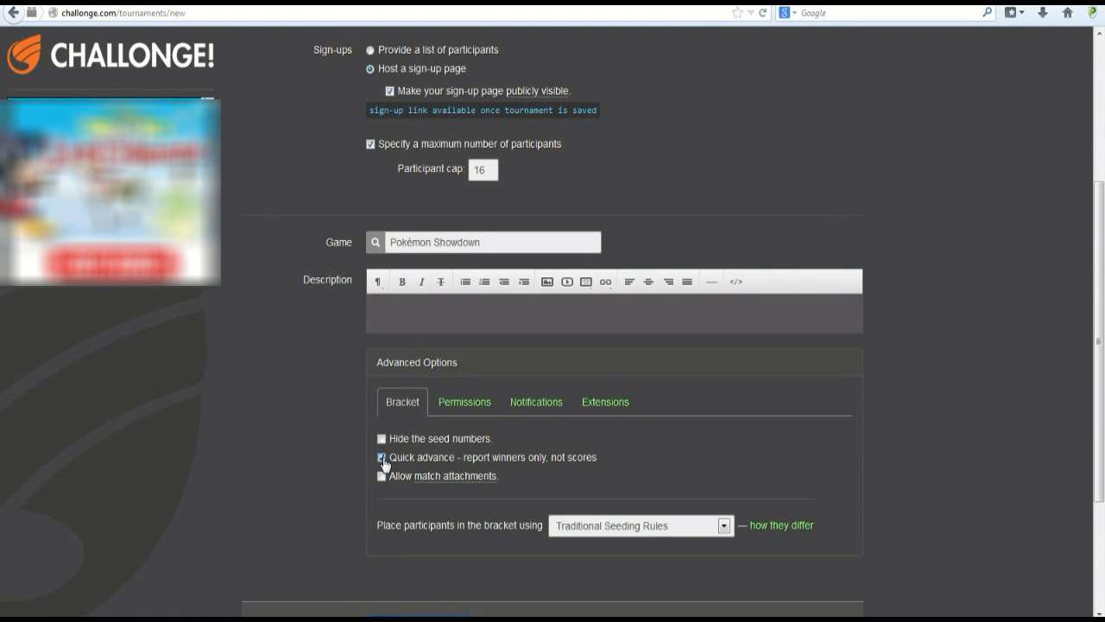
mouse_move(349, 462)
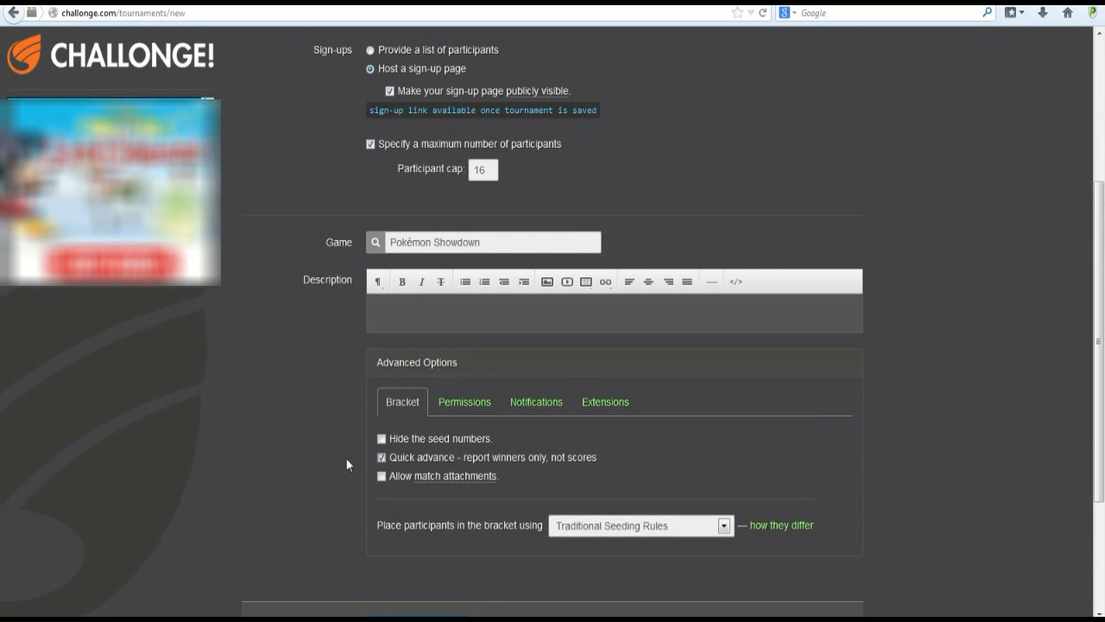
mouse_move(485, 463)
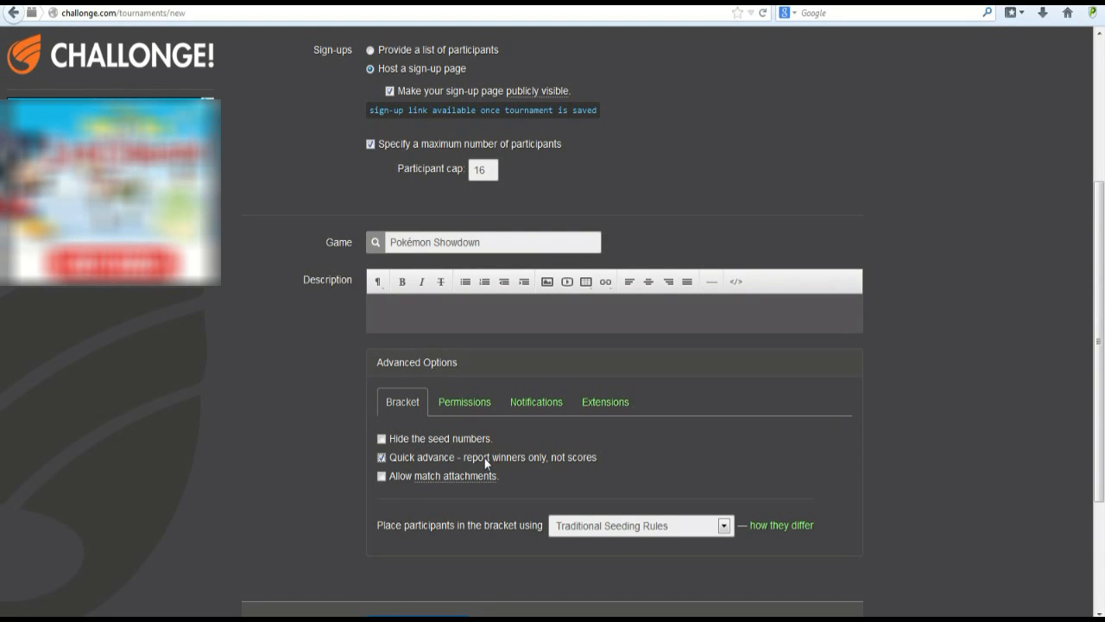
mouse_move(585, 467)
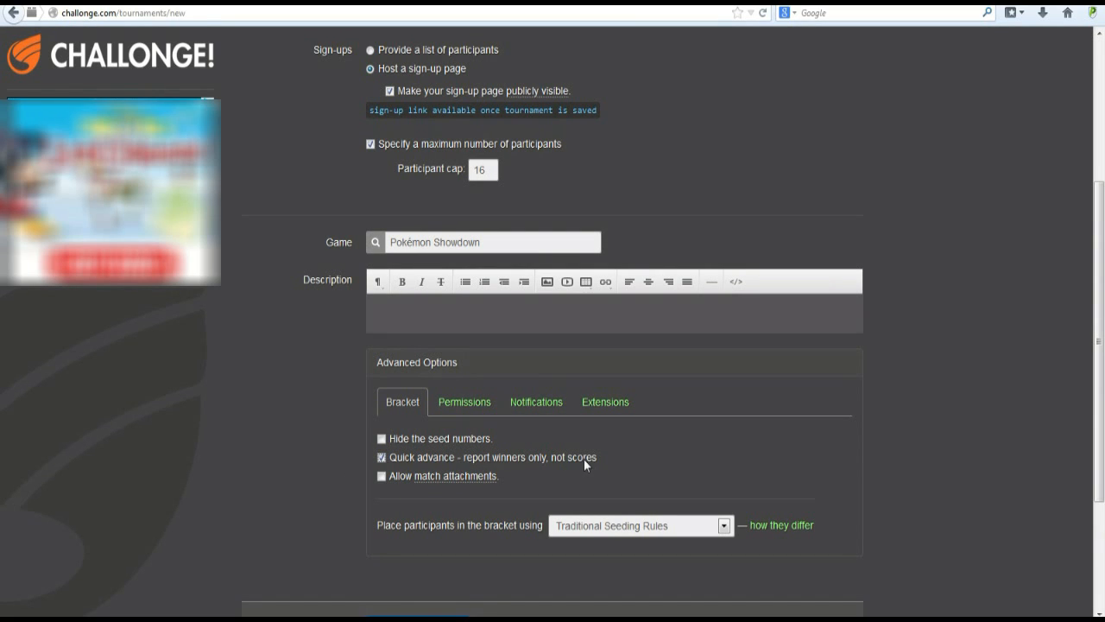
mouse_move(451, 459)
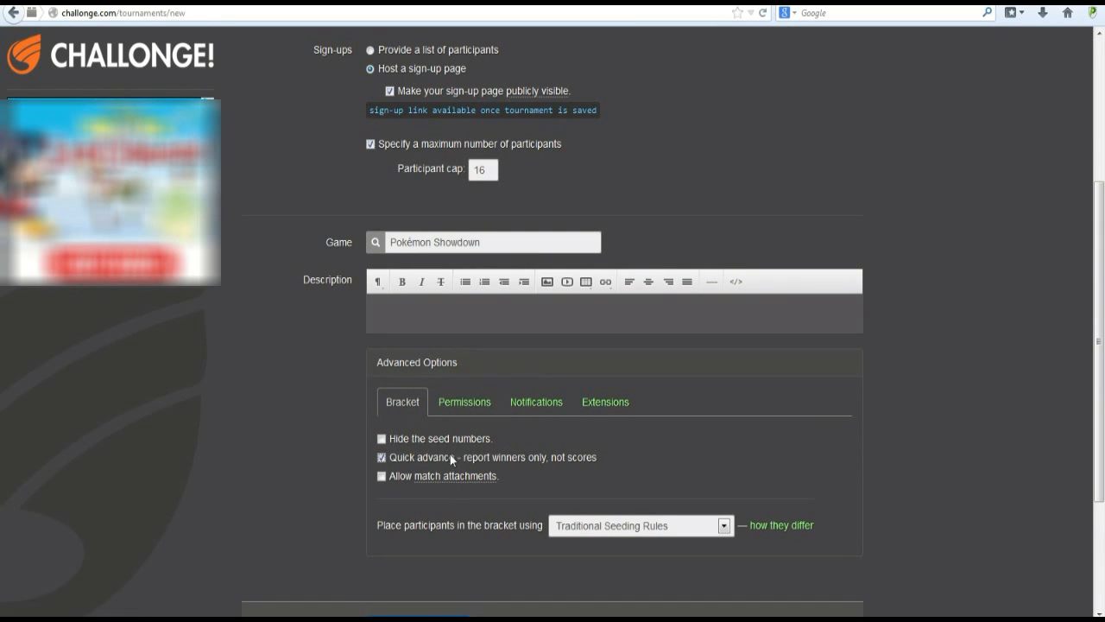
mouse_move(465, 400)
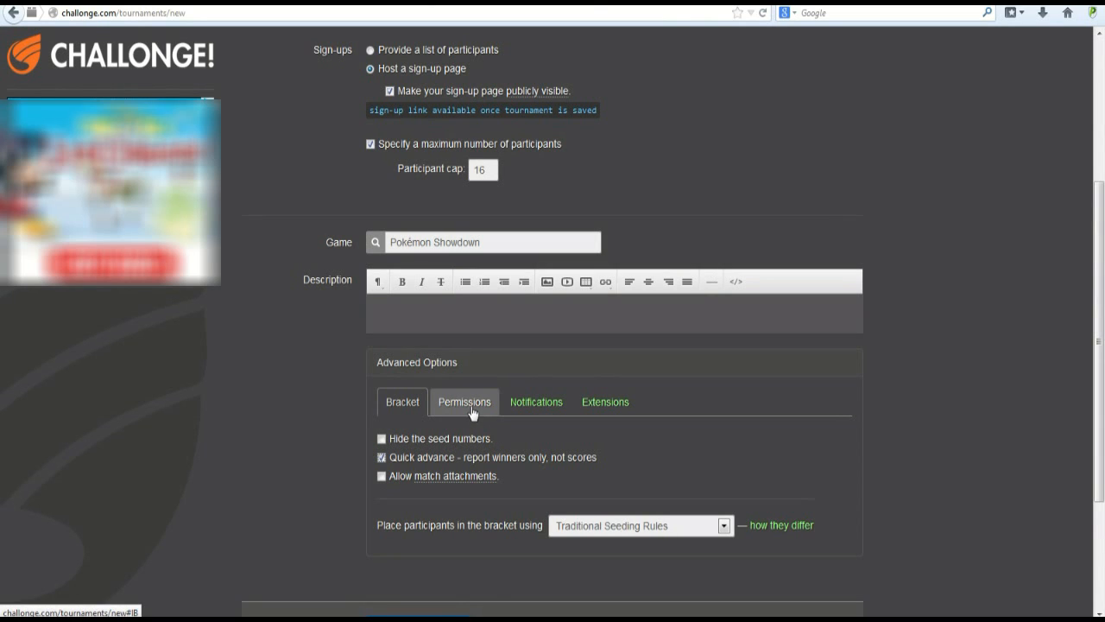
- In Permissions, disallow participants from reporting their own scores
click(463, 400)
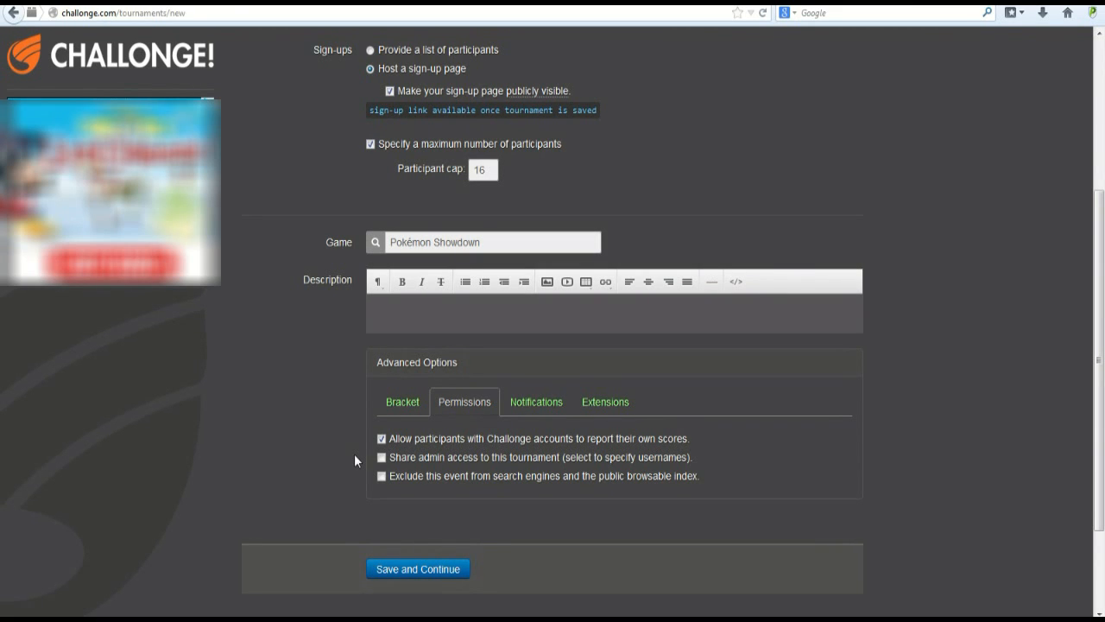
click(380, 439)
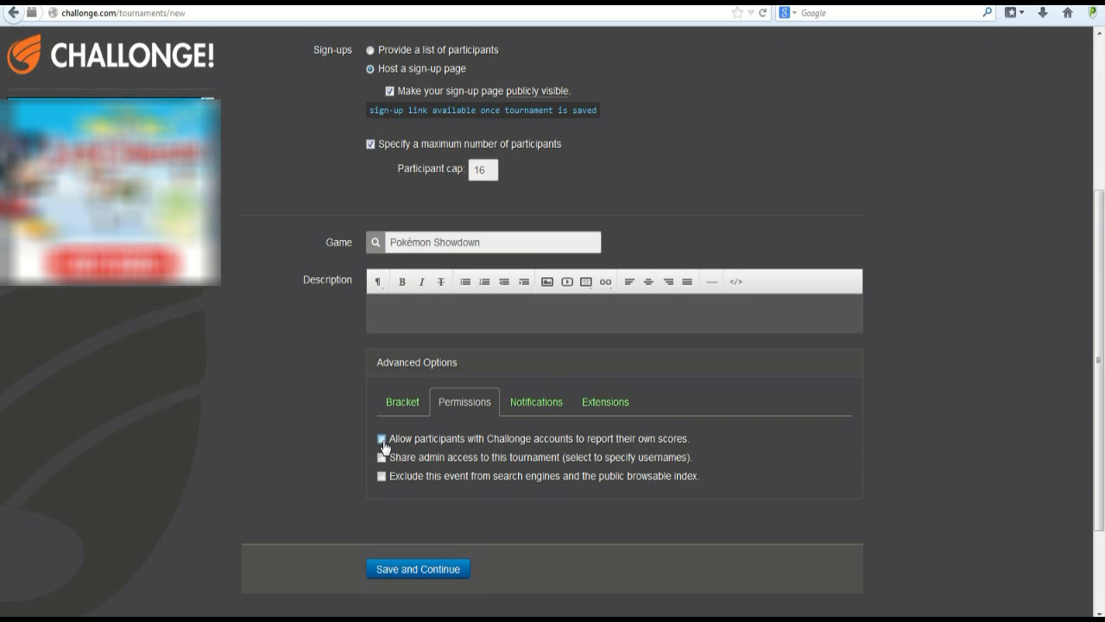
click(380, 439)
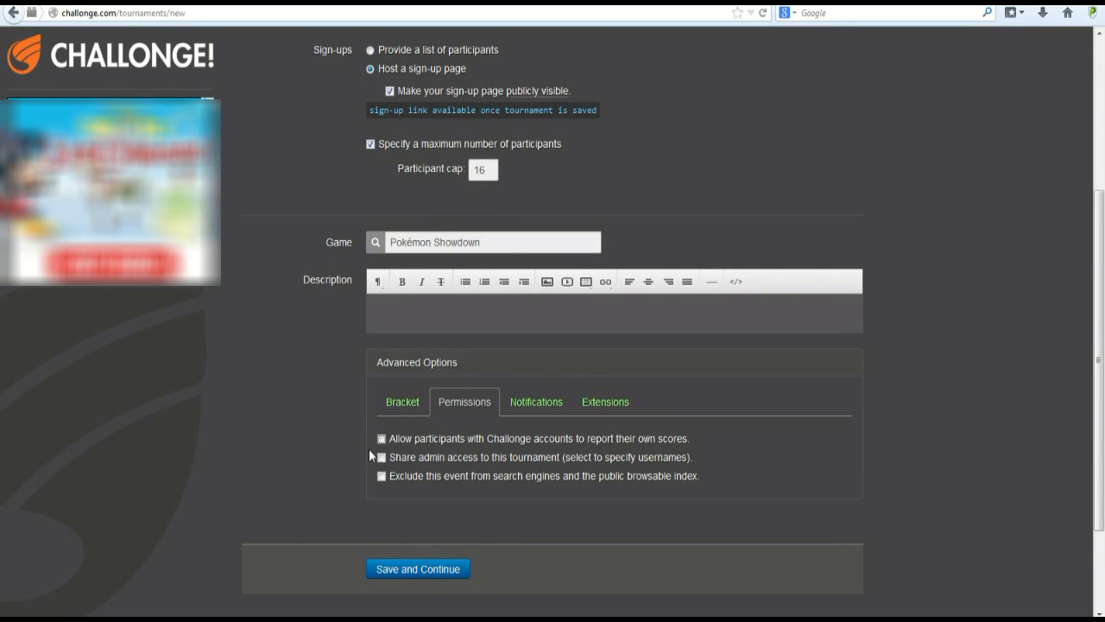
click(383, 455)
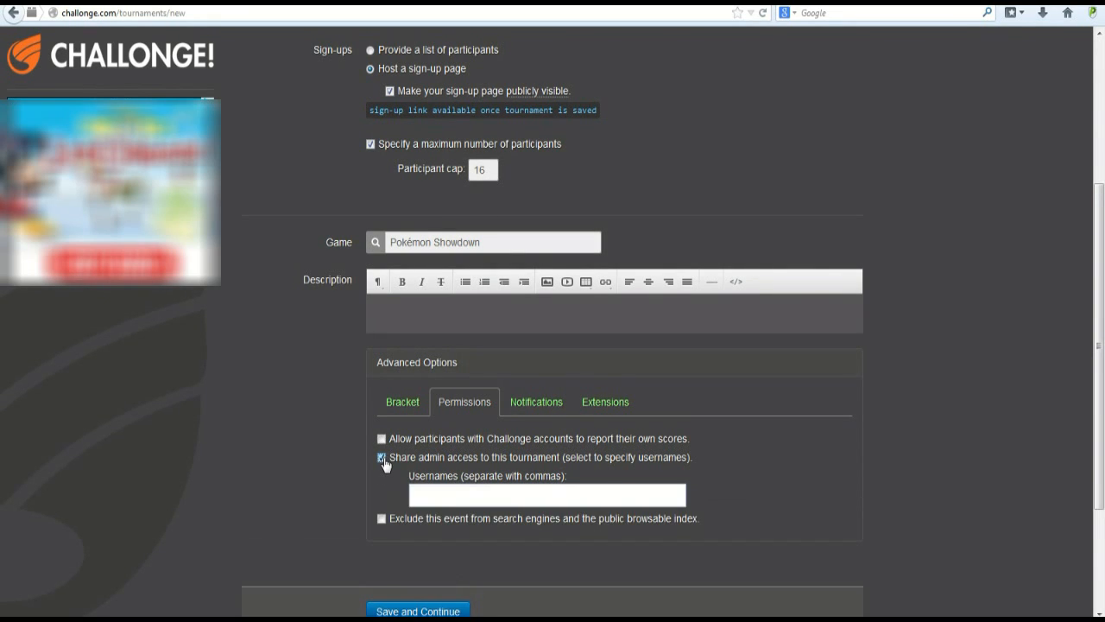
click(547, 493)
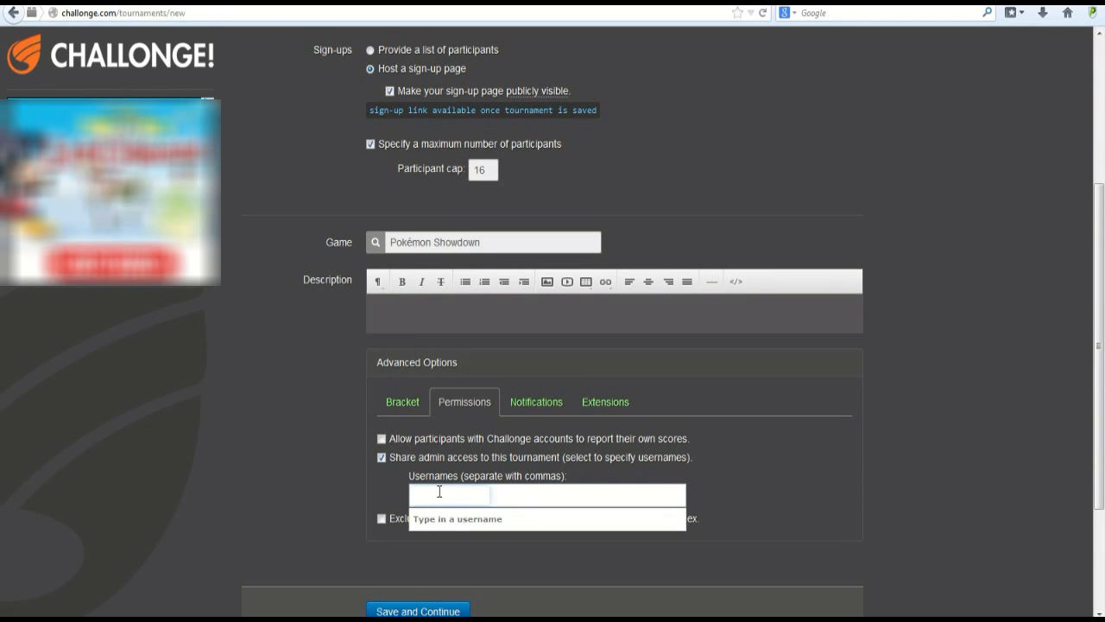
text(dmoc)
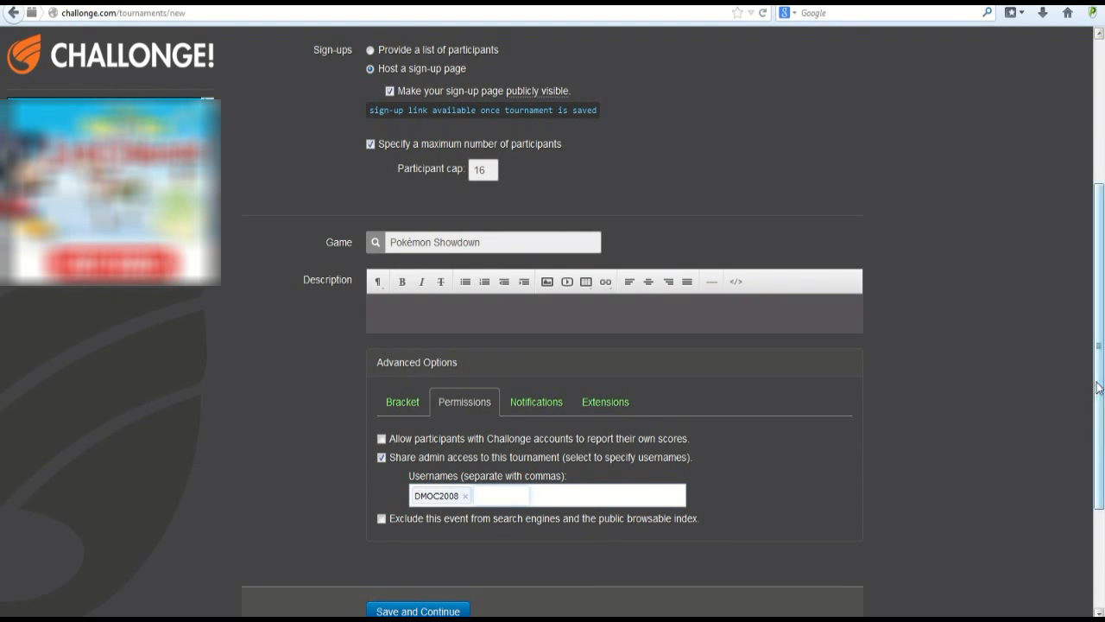
click(418, 612)
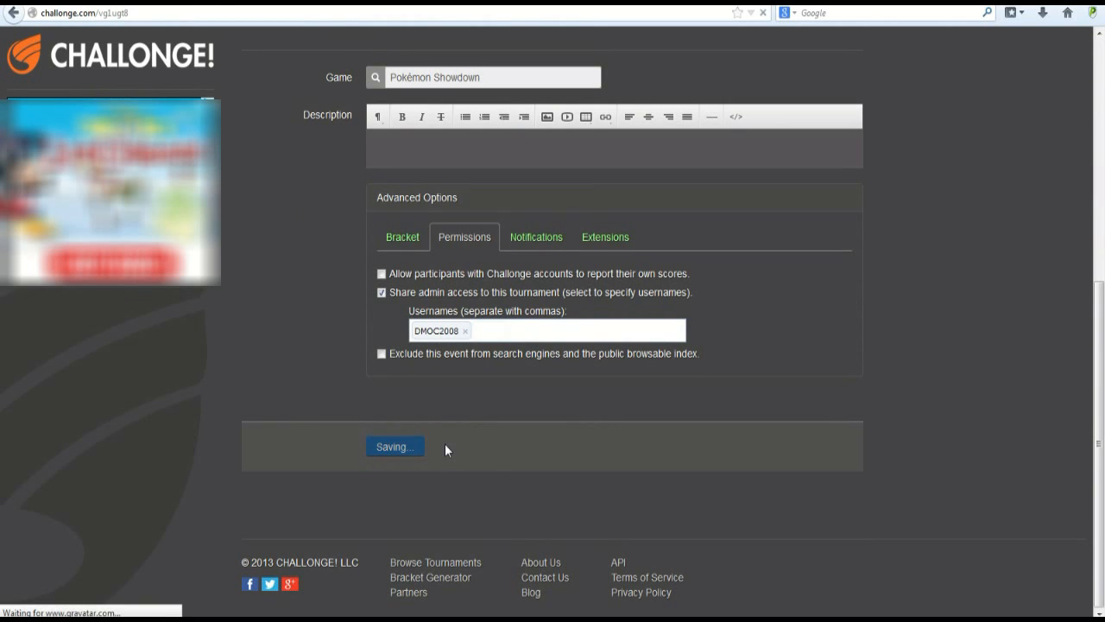
- Follow the 'Sign up' link in the open-registration notice of the Test tournament
click(393, 446)
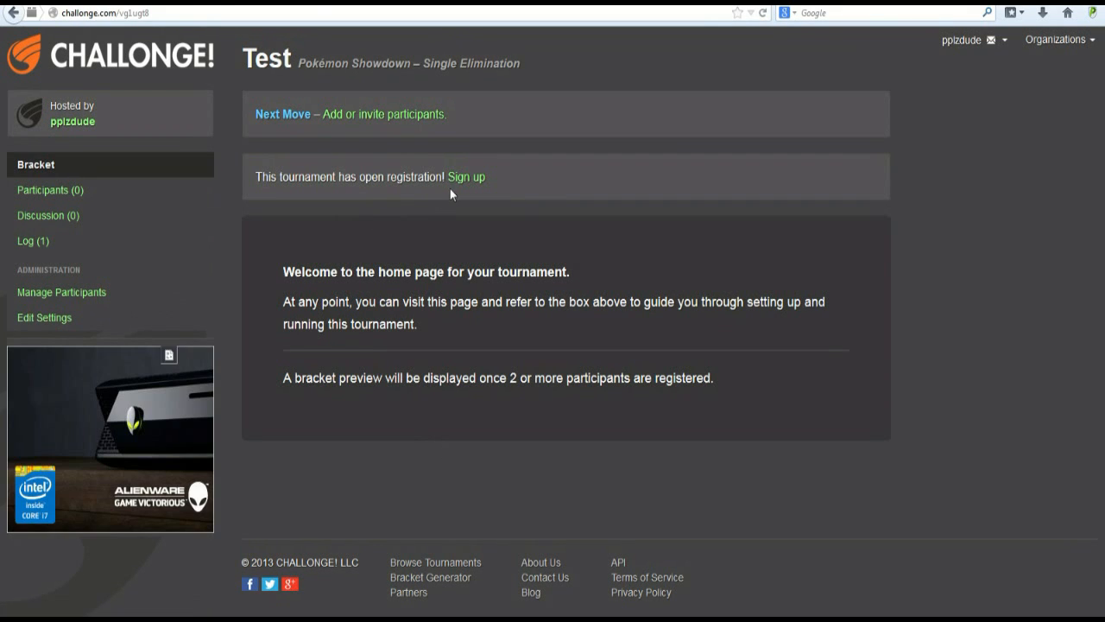
click(466, 177)
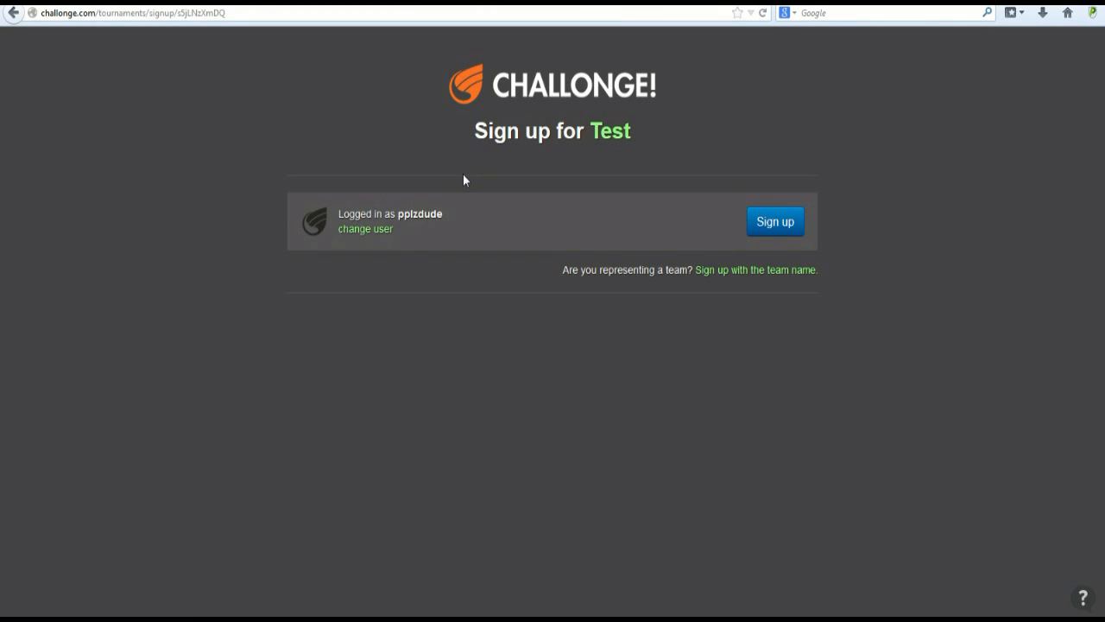
mouse_move(249, 17)
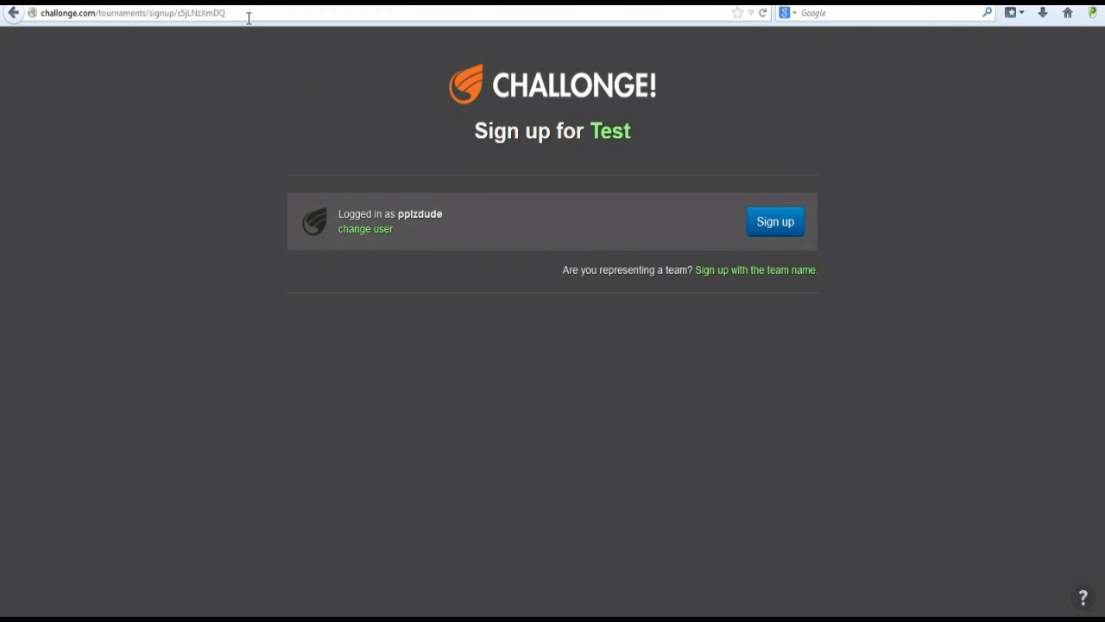
- Bring up the copy menu for the sign-up page address in the browser bar
right_click(130, 14)
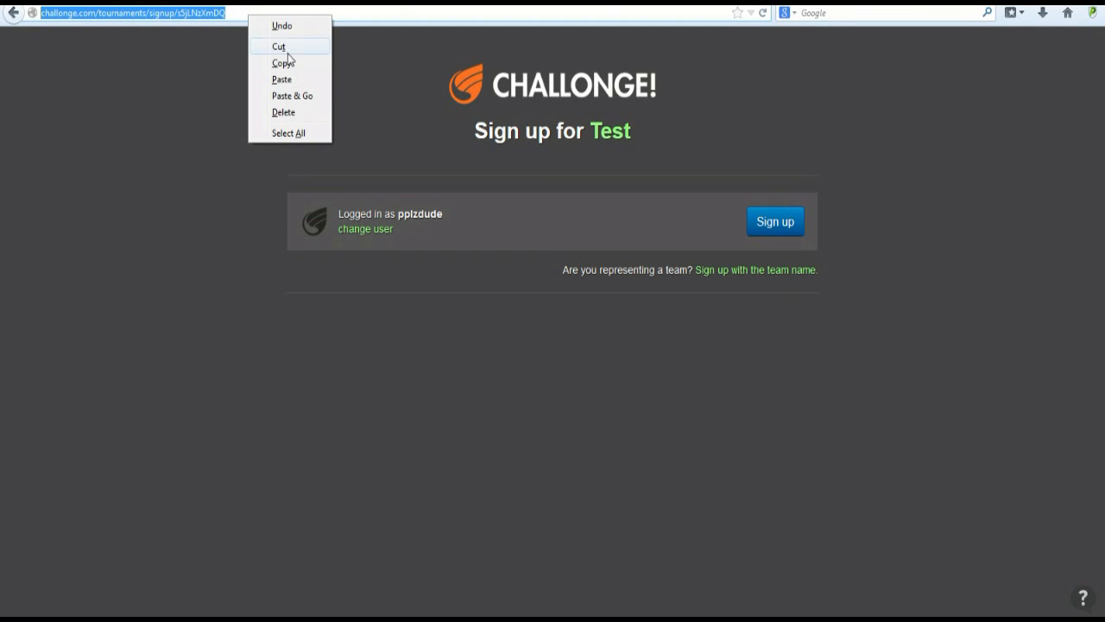